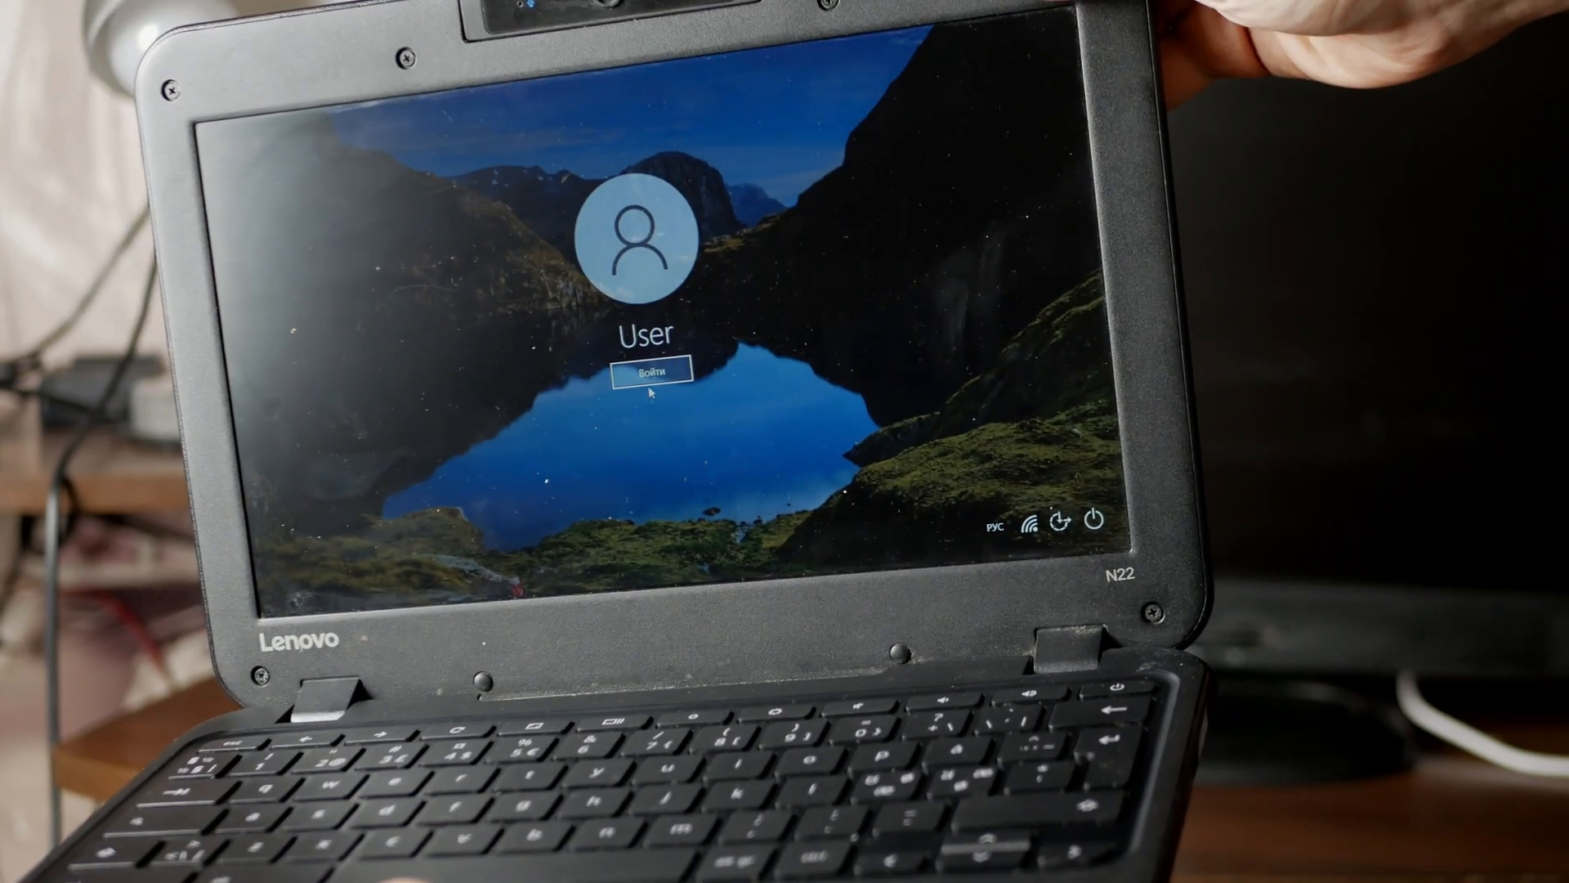
Step: Sign in to the User account and view the 94% battery charge with time remaining
left_click(651, 371)
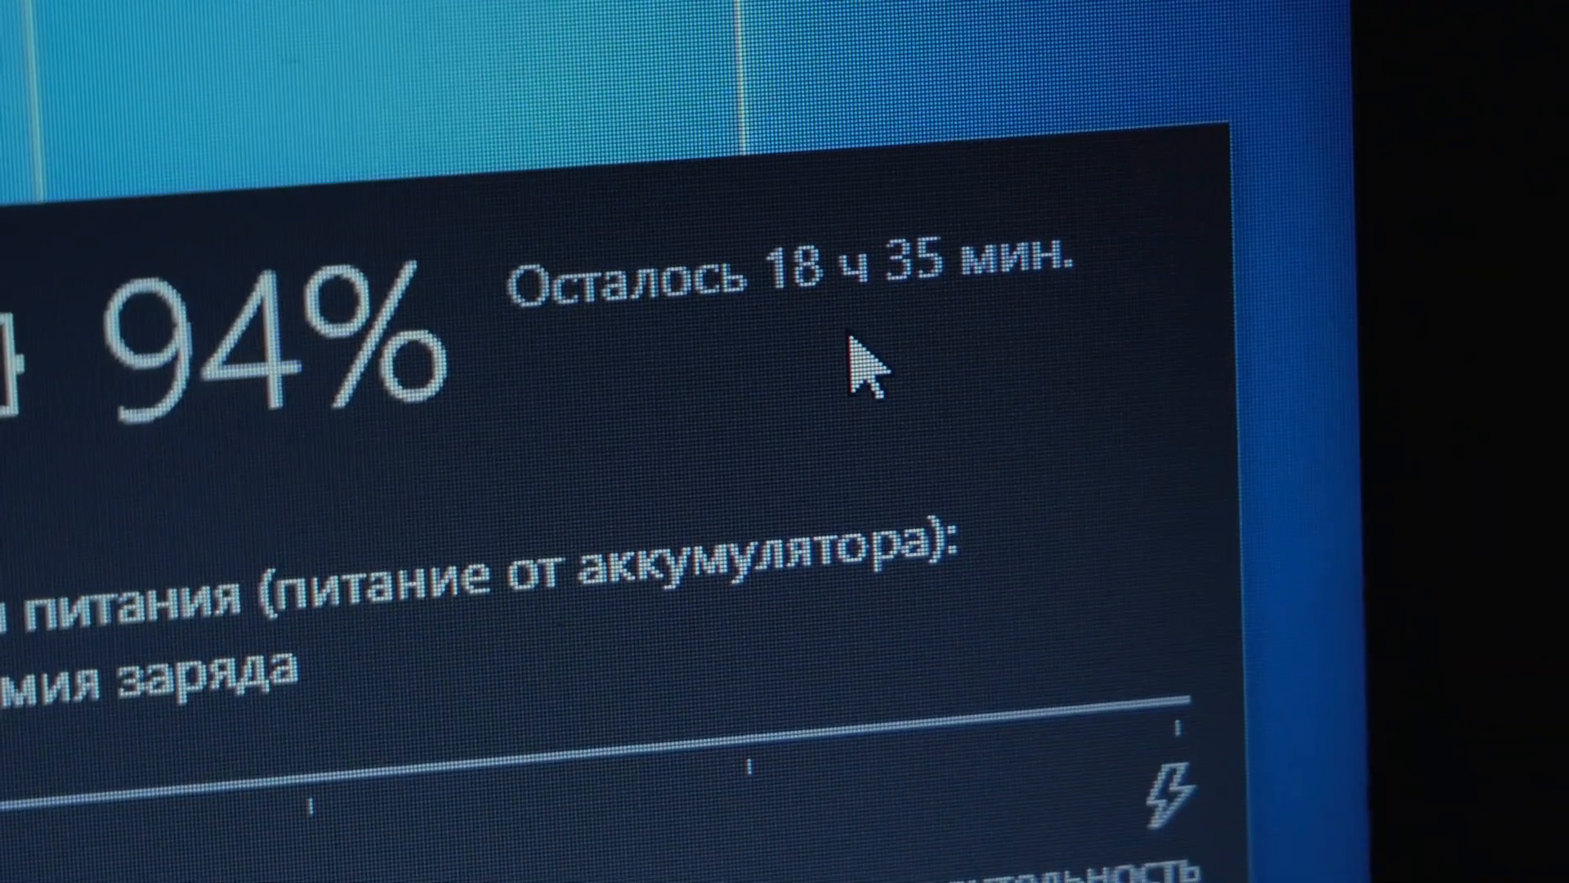
scroll("down", 3)
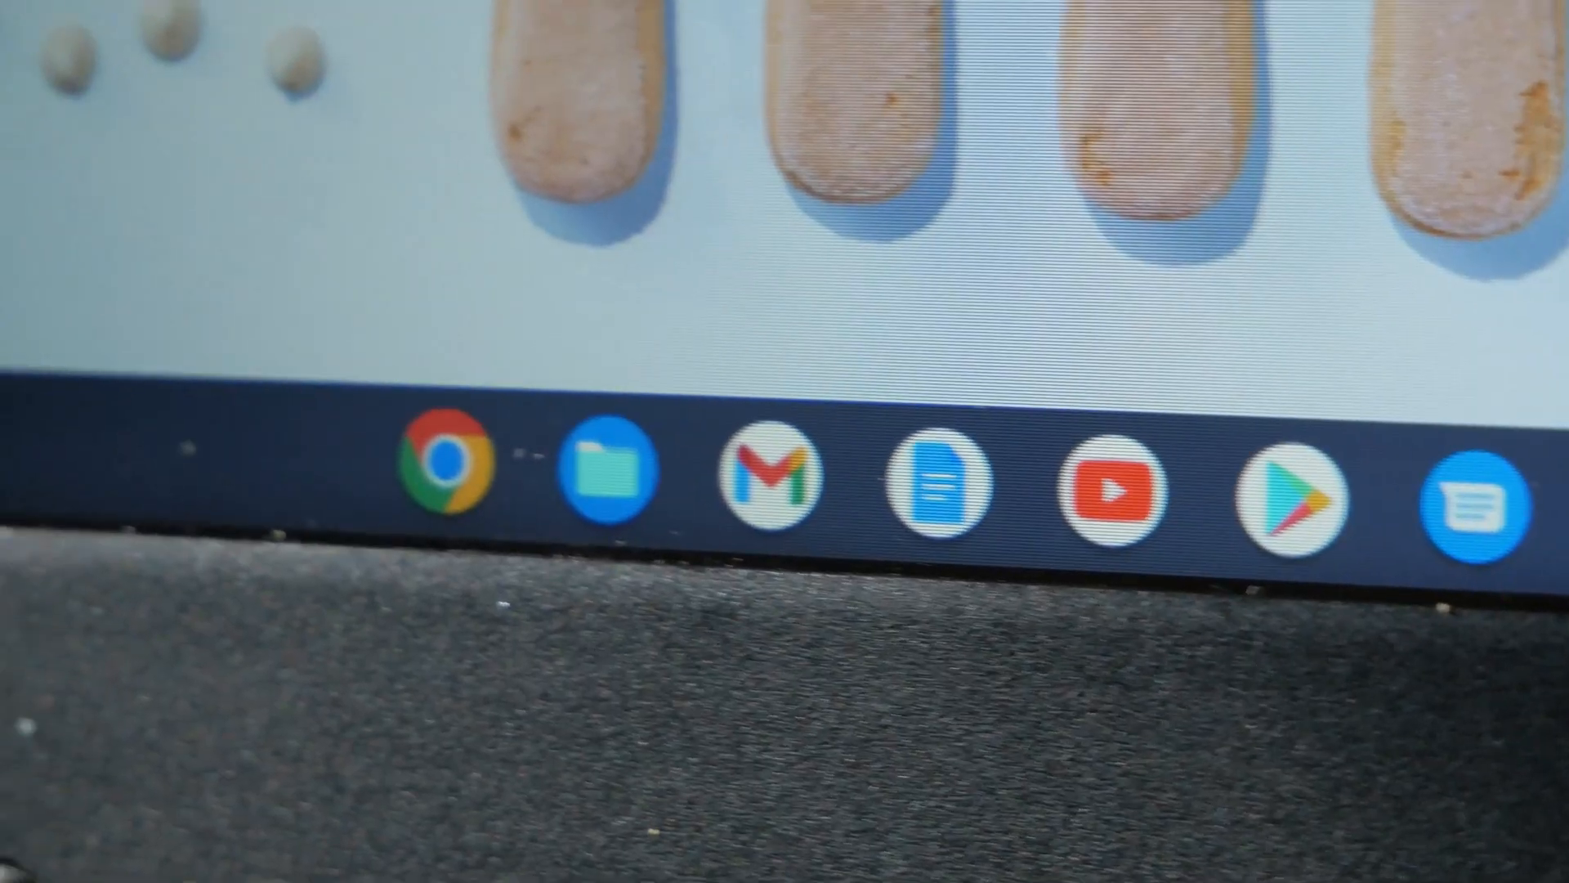
left_click(1220, 756)
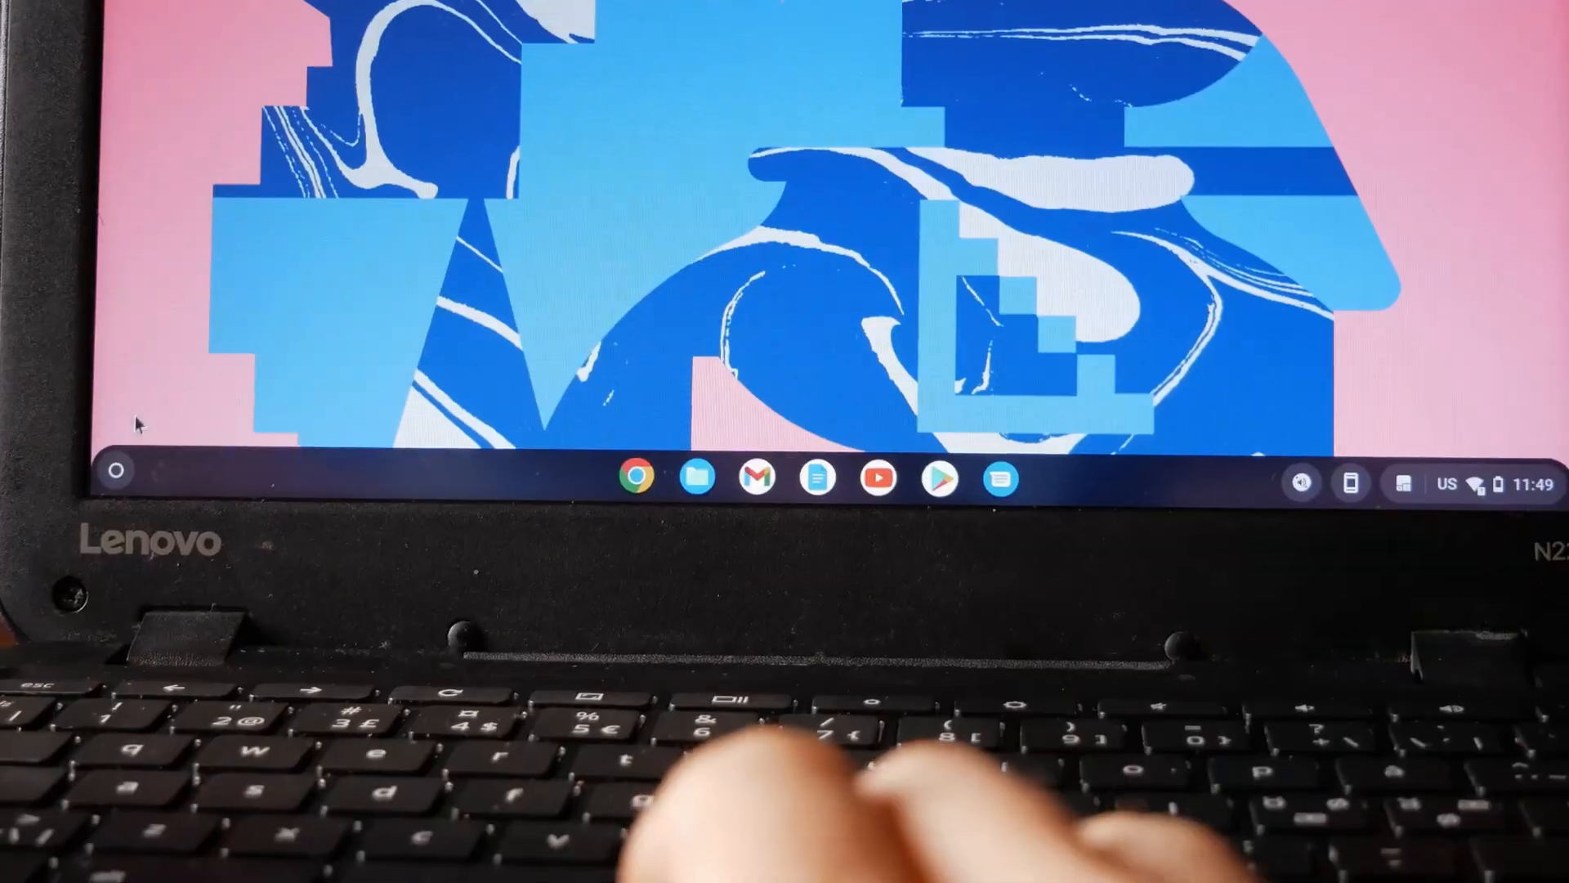
left_click(118, 469)
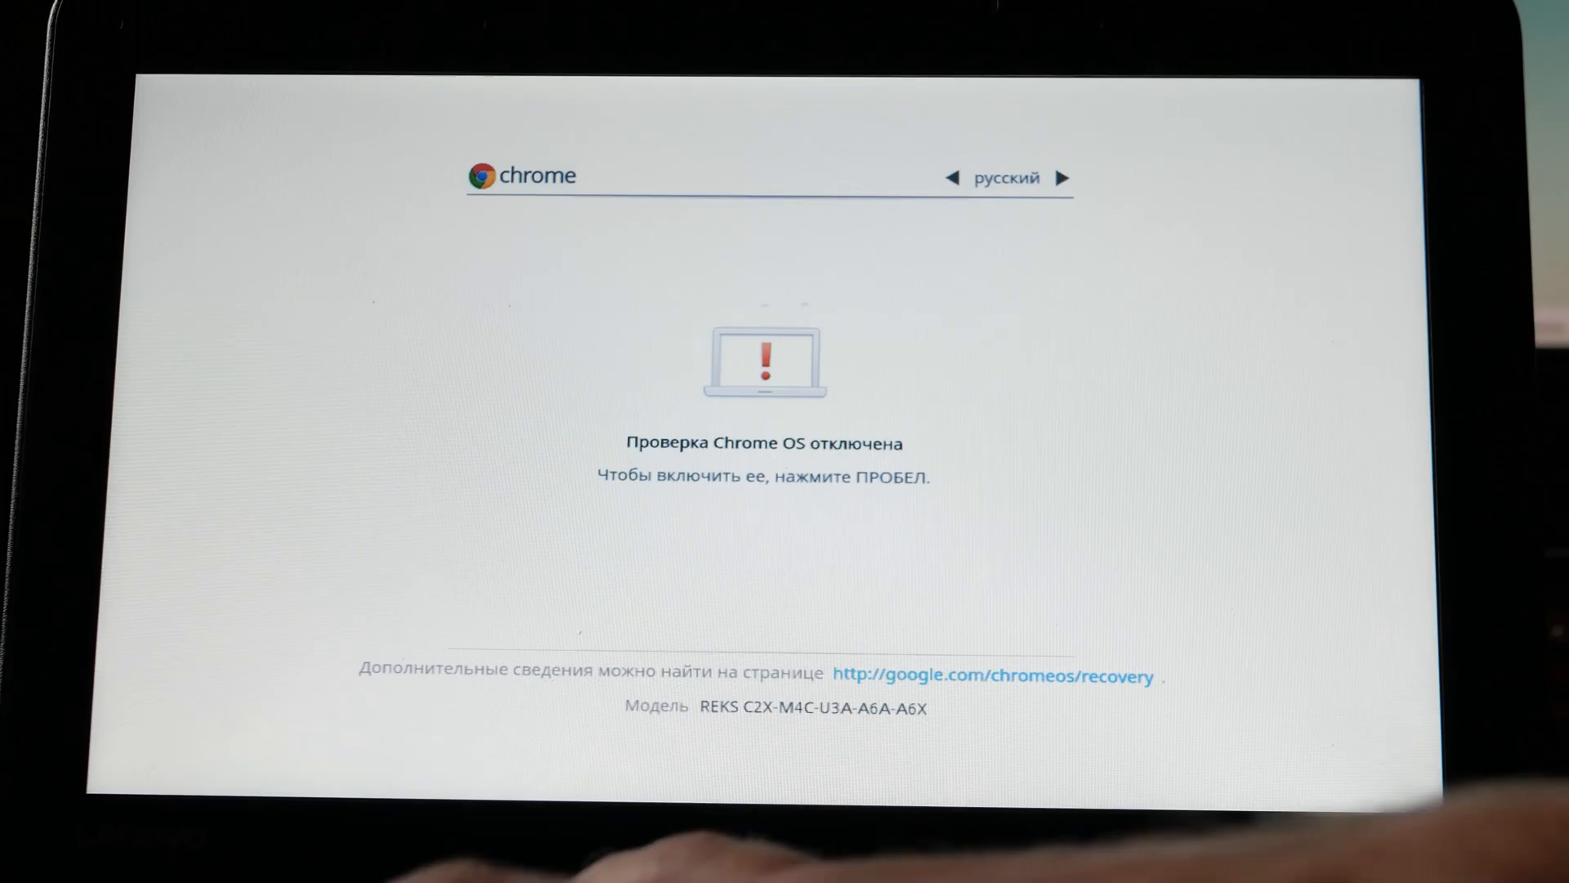
Step: Continue booting past the 'OS verification is OFF' screen in developer mode
key("space")
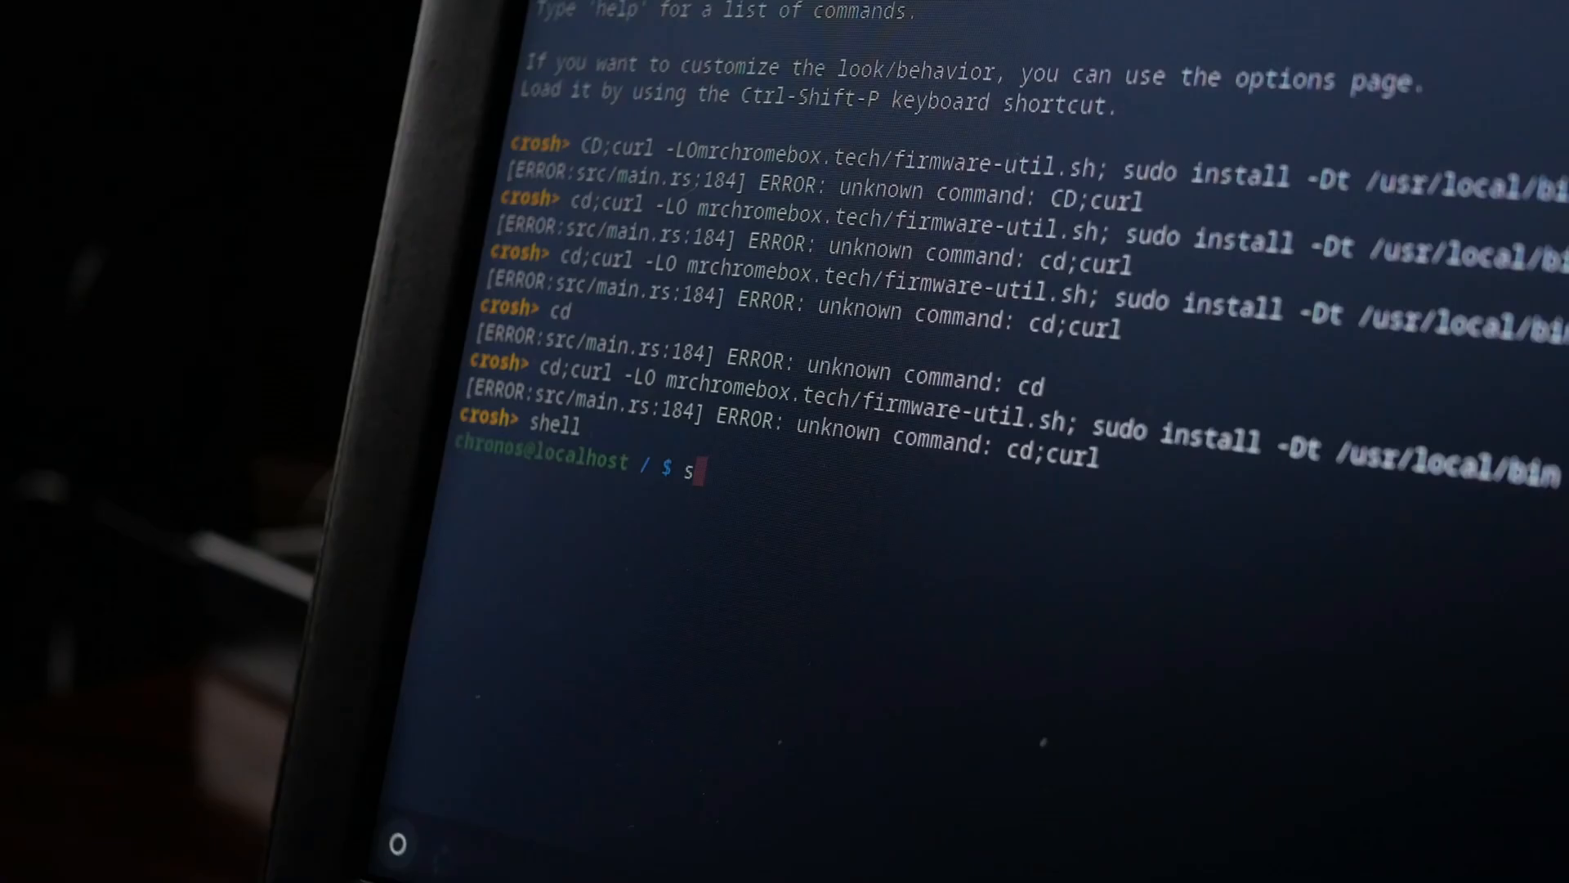
Step: Enter the full shell and run curl on mrchromebox.tech/firmware-util.sh to reach the utility's options
type("he")
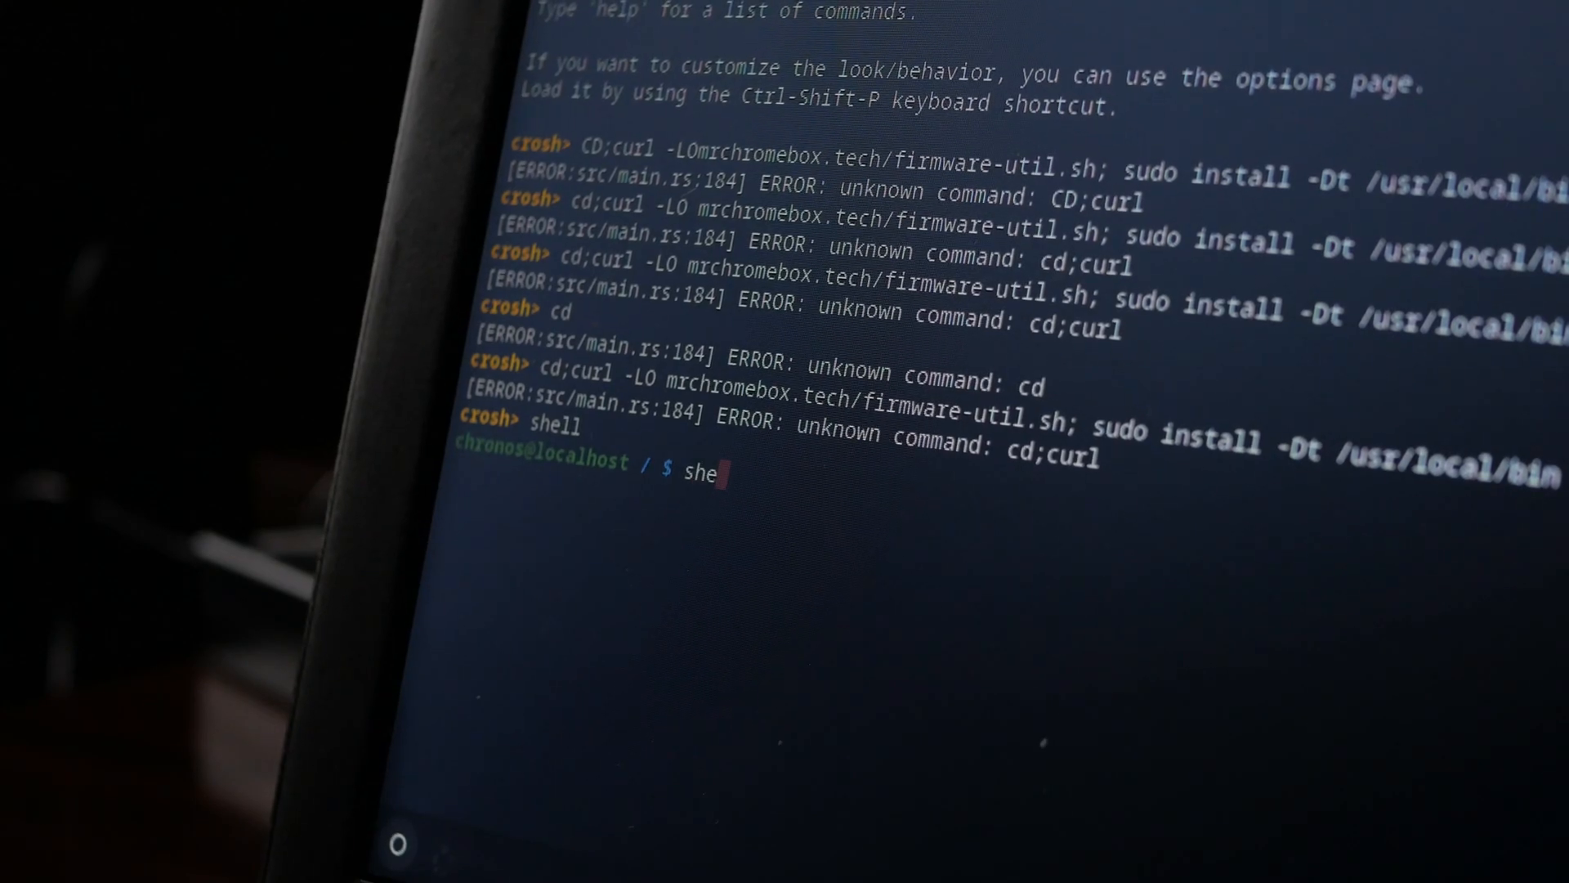
type("l")
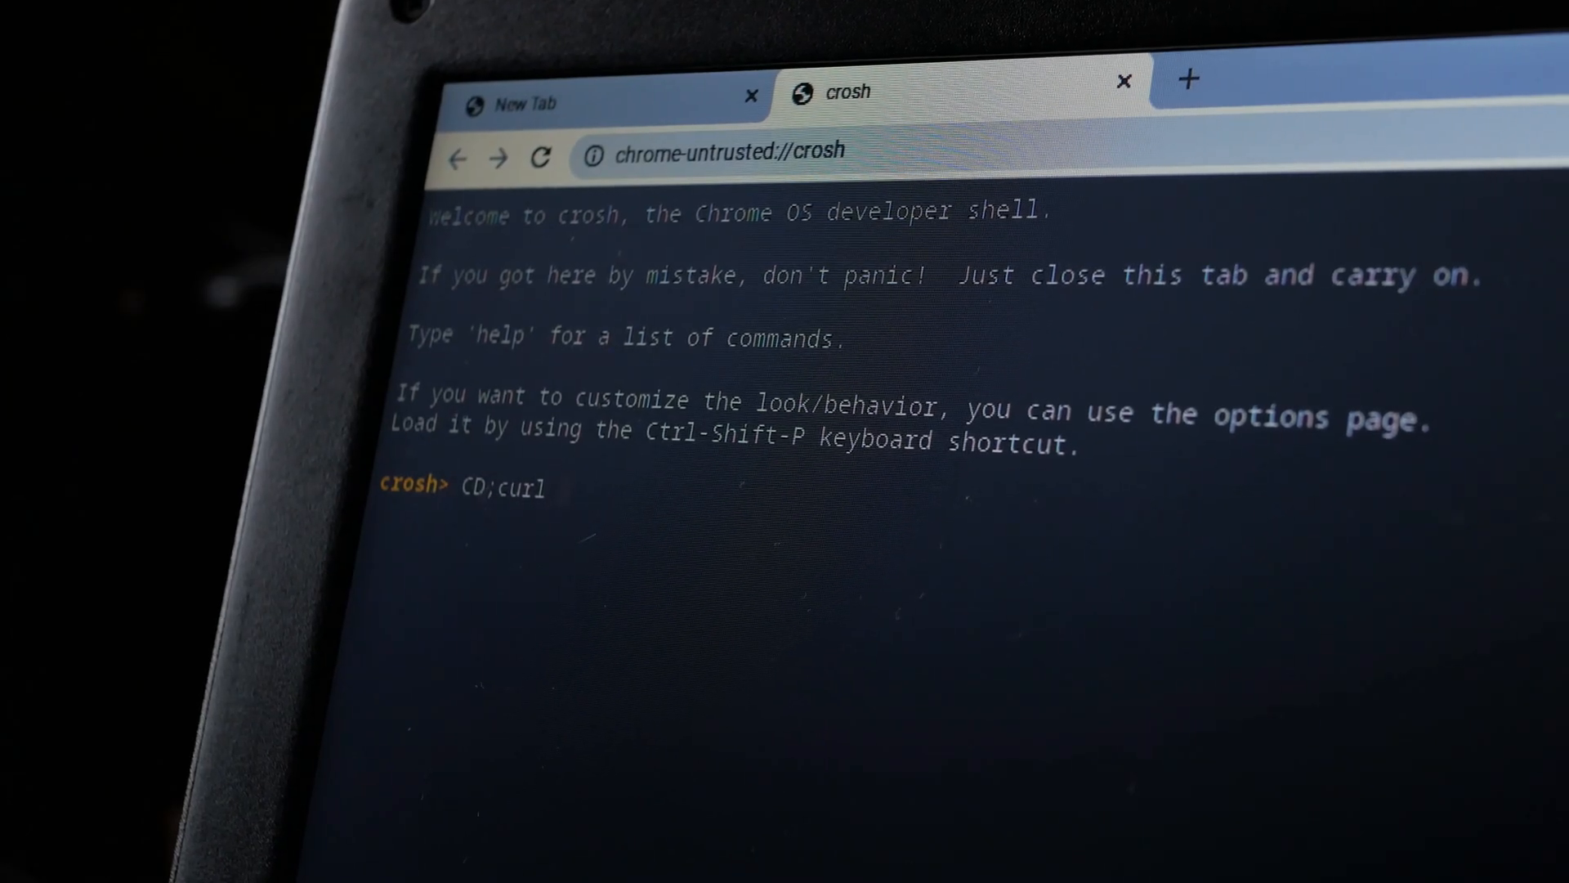
type("-LOmrchromebox.tech/firmware")
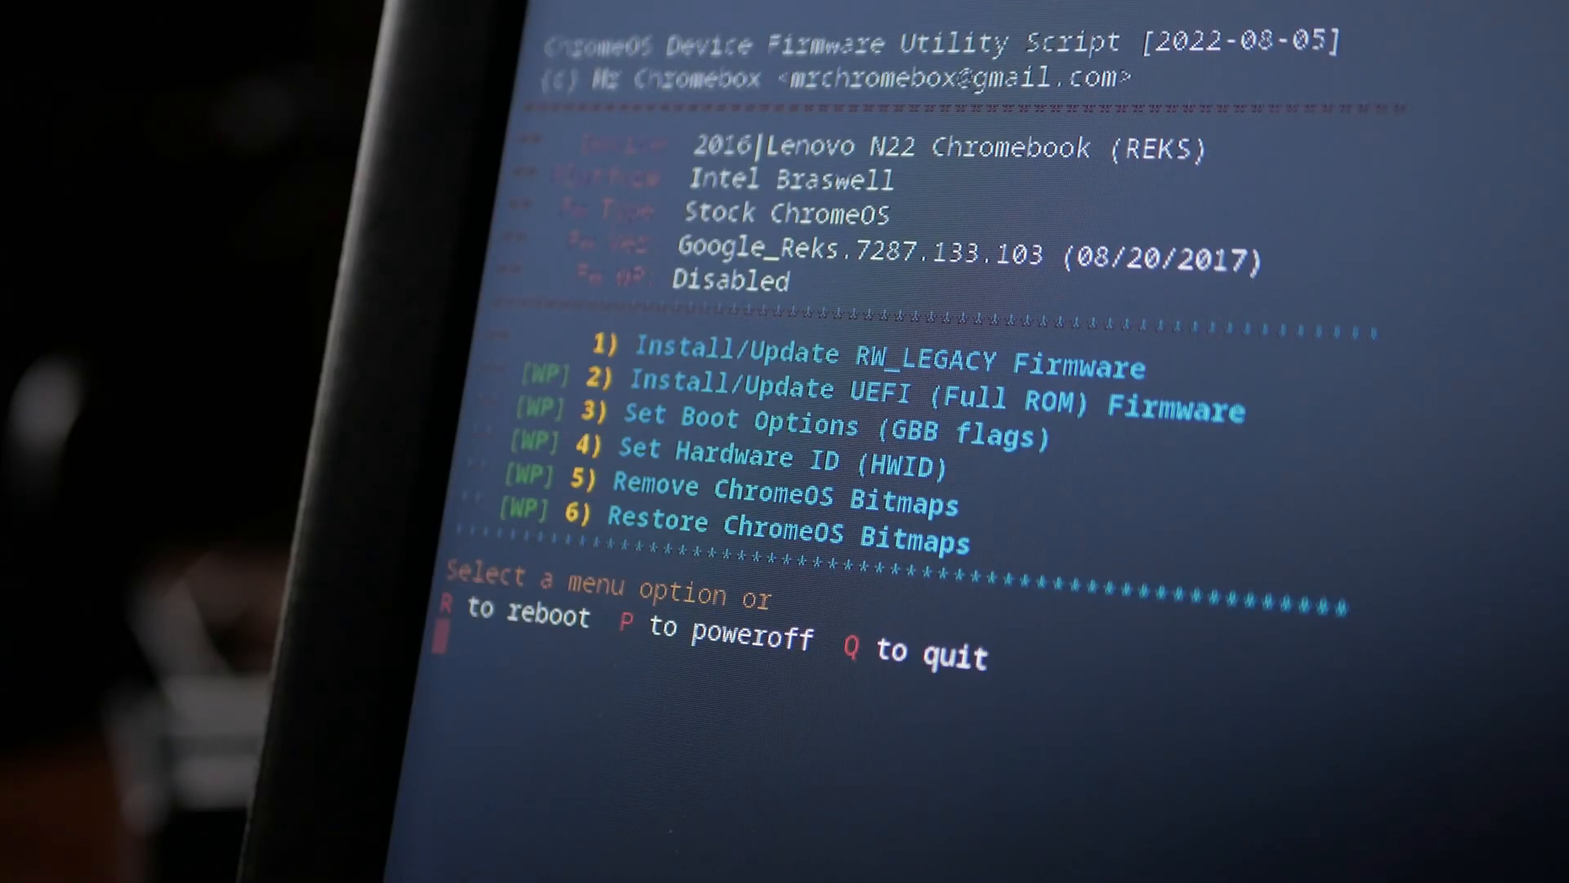
type("2")
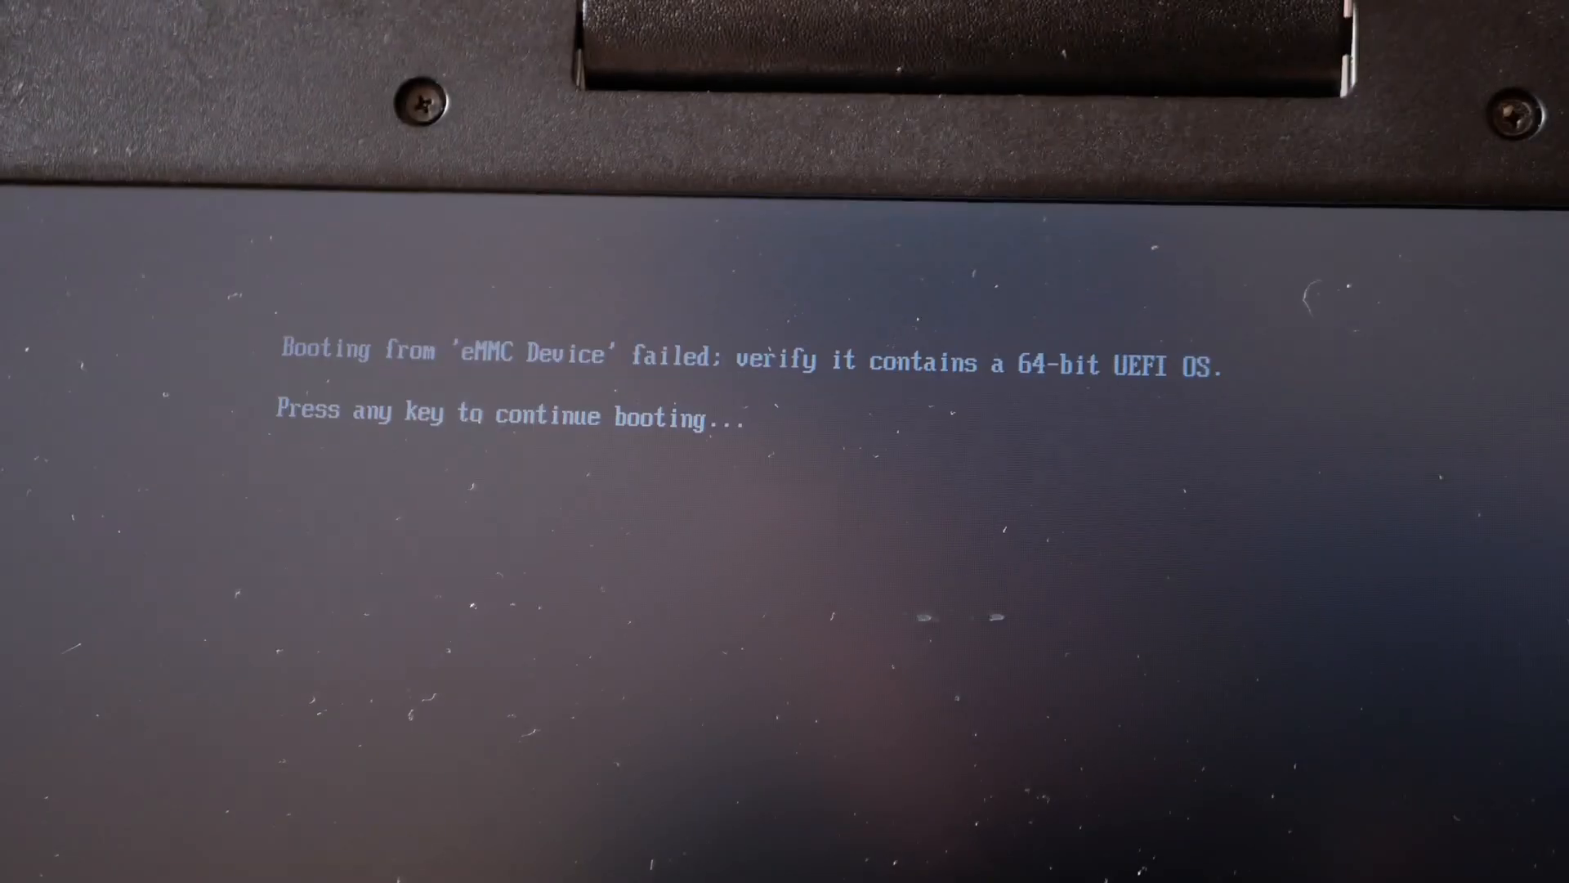
Step: Continue booting past the 'Booting from eMMC Device failed' message
key("enter")
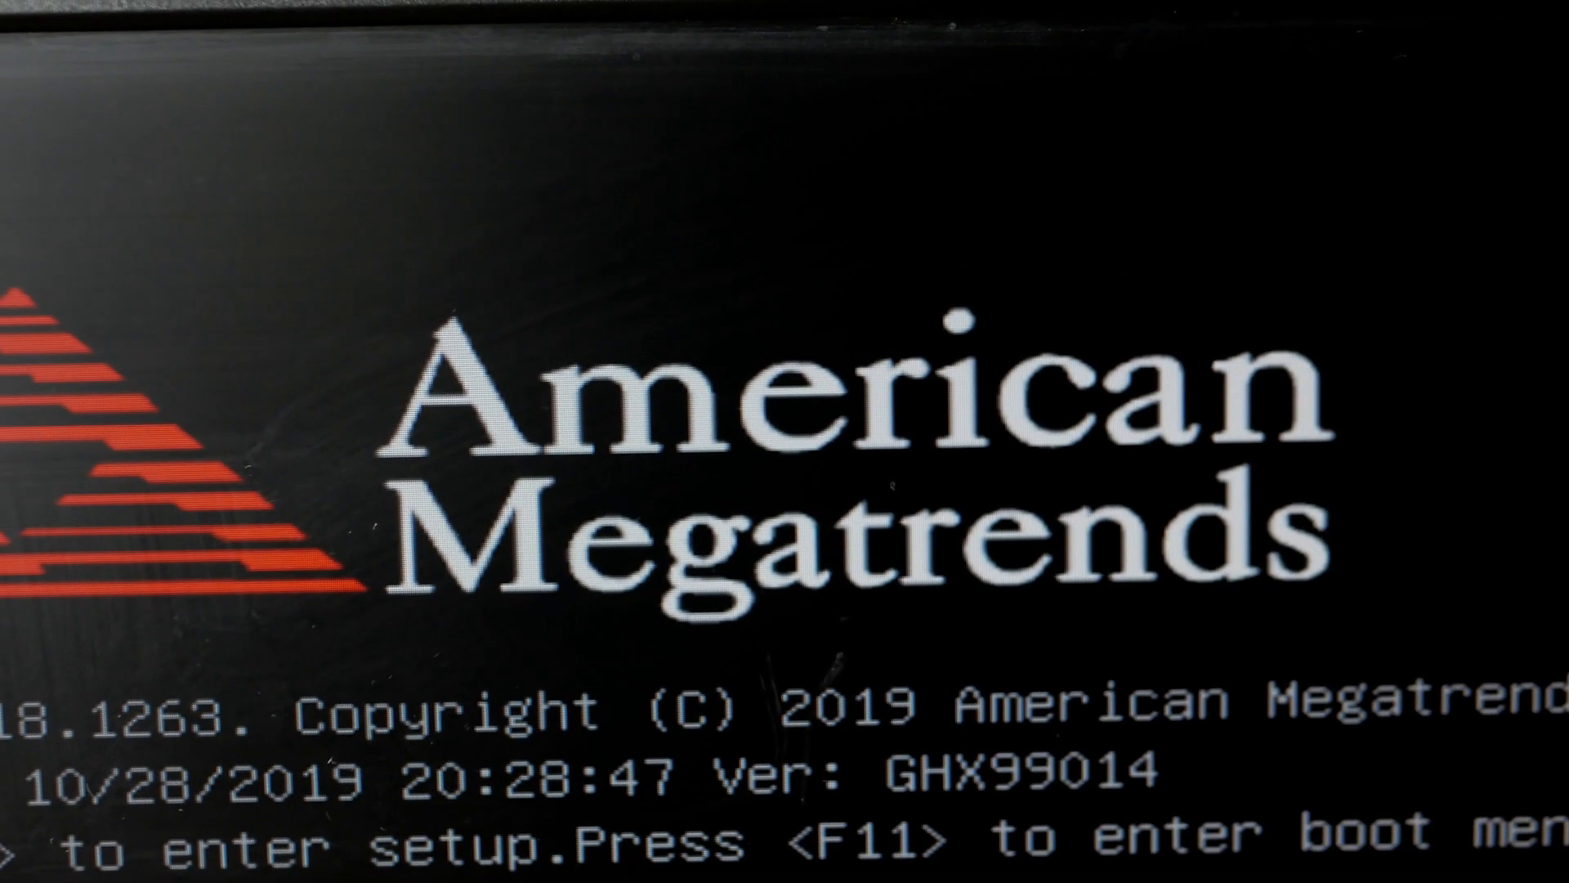
Step: Proceed from the American Megatrends splash screen toward Windows 10
key("F11")
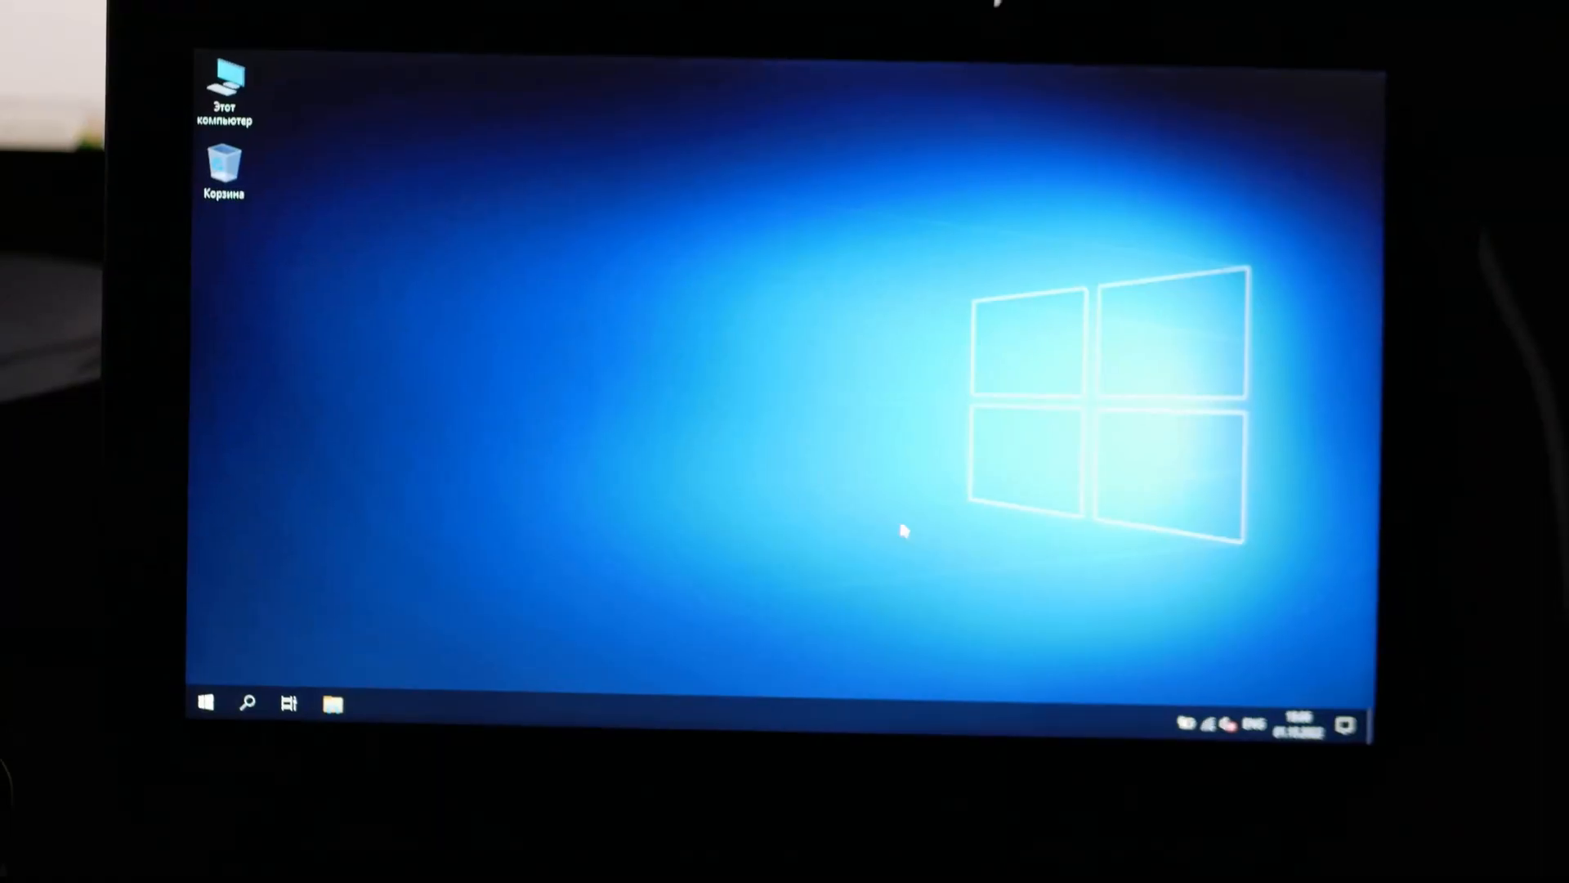
Step: Let Windows 10 finish loading and activate the freshly installed desktop
left_click(1192, 723)
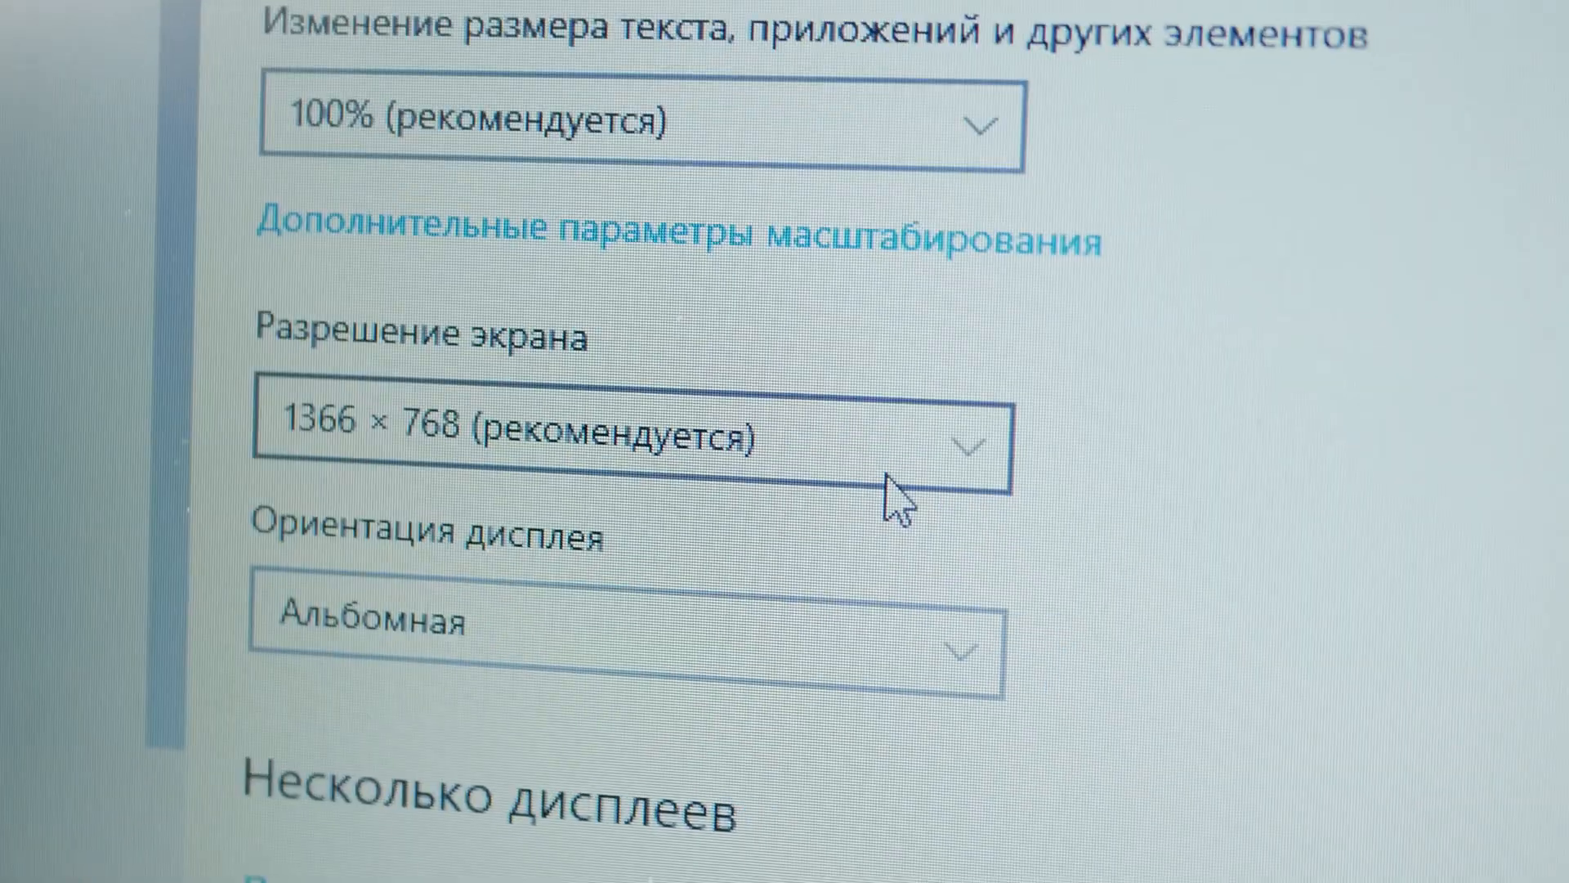
left_click(631, 434)
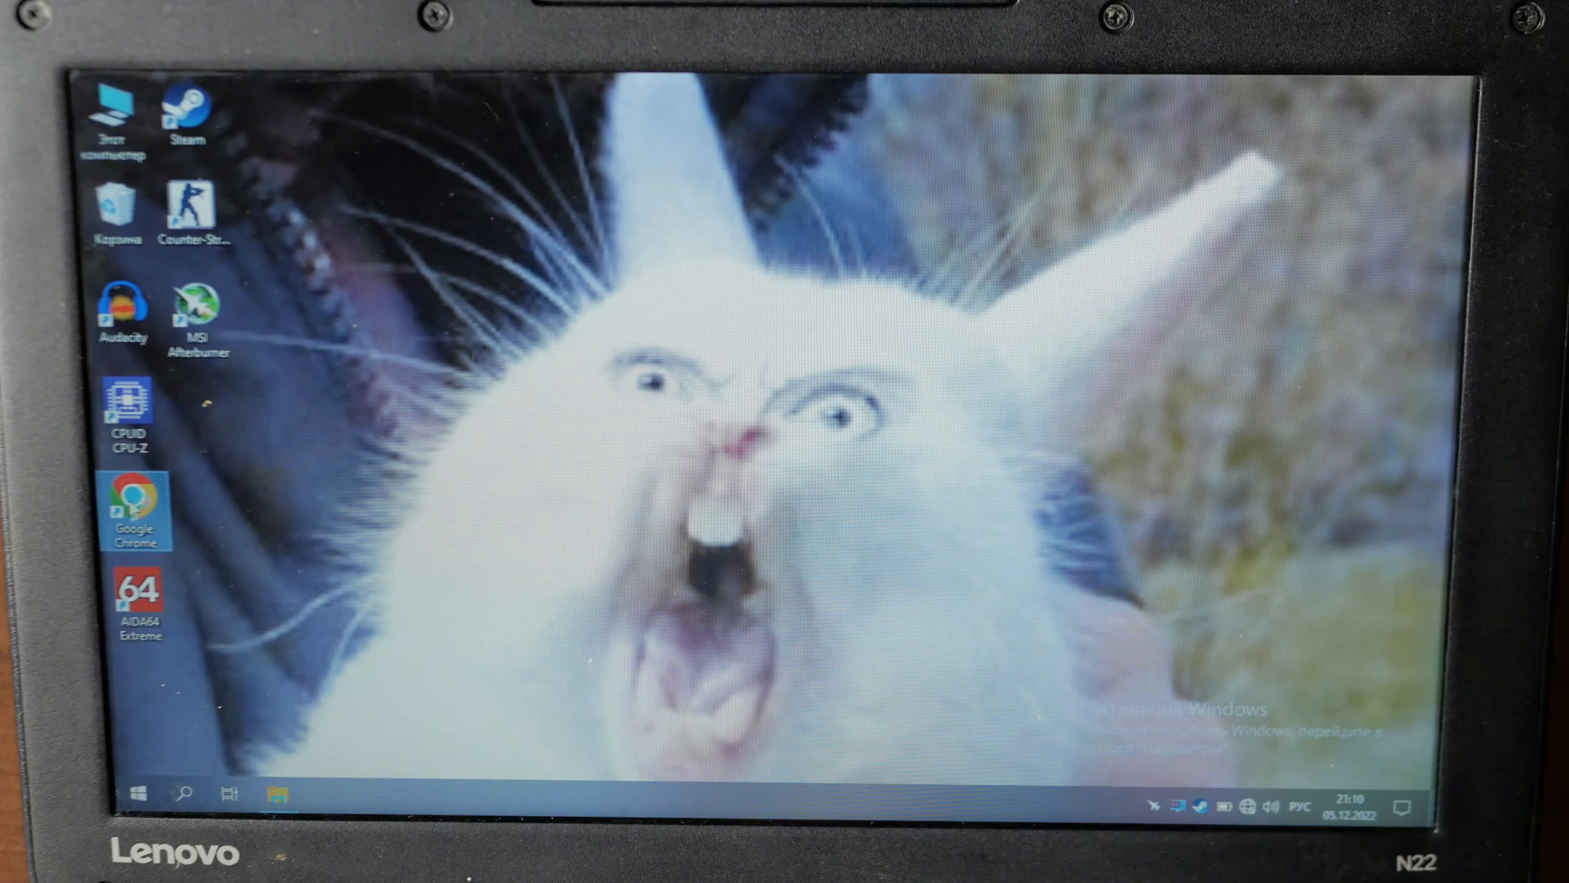
Step: Launch Google Chrome from the desktop and go to YouTube from the new tab shortcuts
double_click(138, 510)
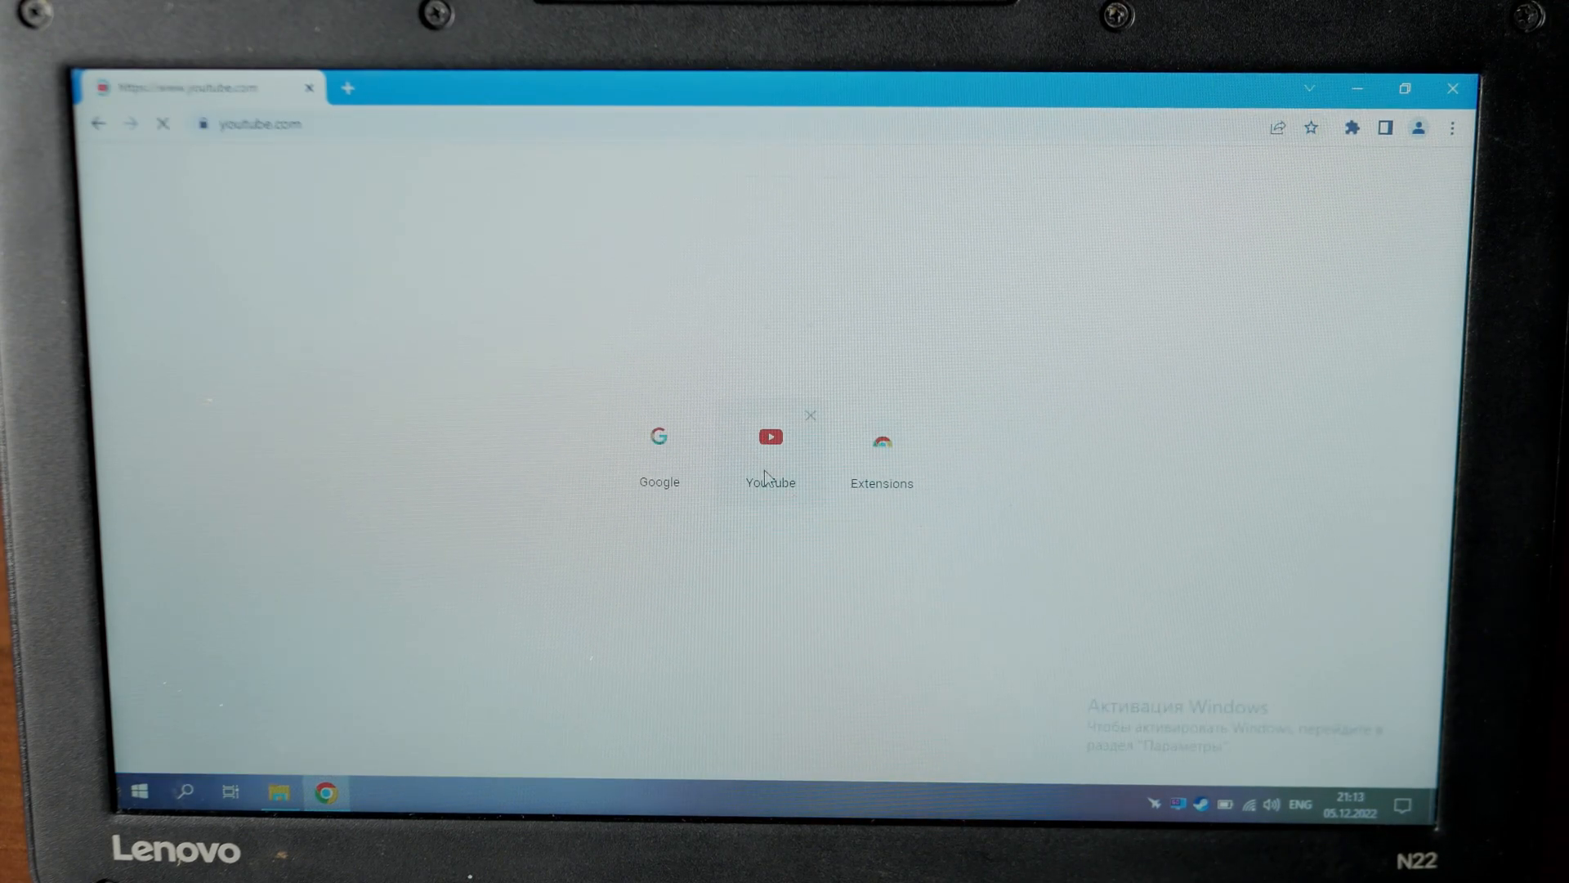
left_click(770, 438)
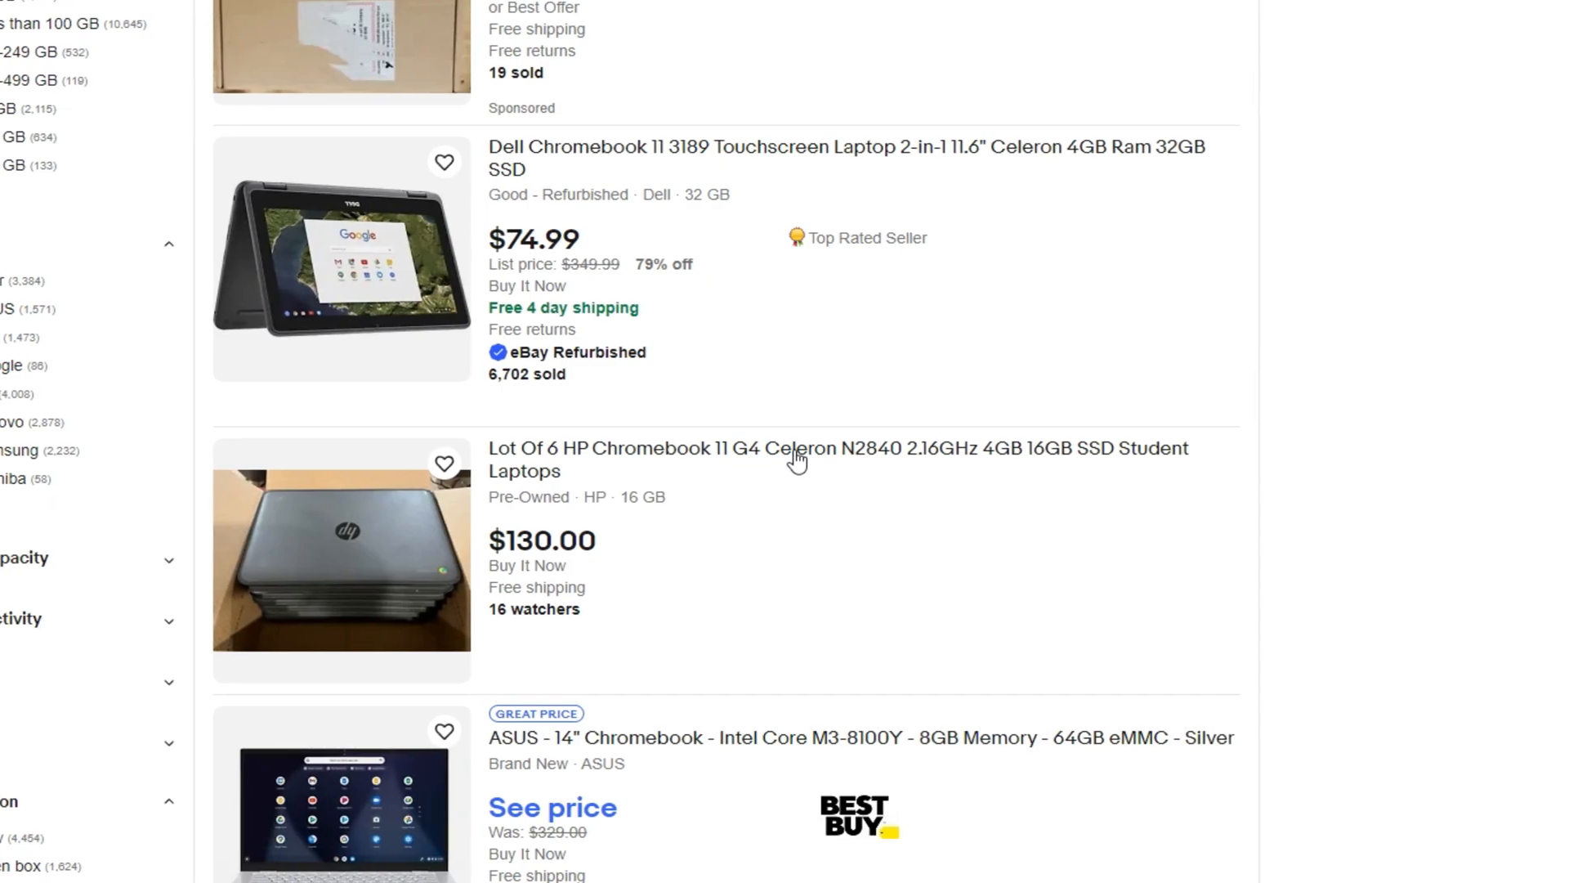
Step: Browse further eBay results, including the $69.95 Dell Chromebook 3180 and $62 HP 14 G1
scroll("down", 3)
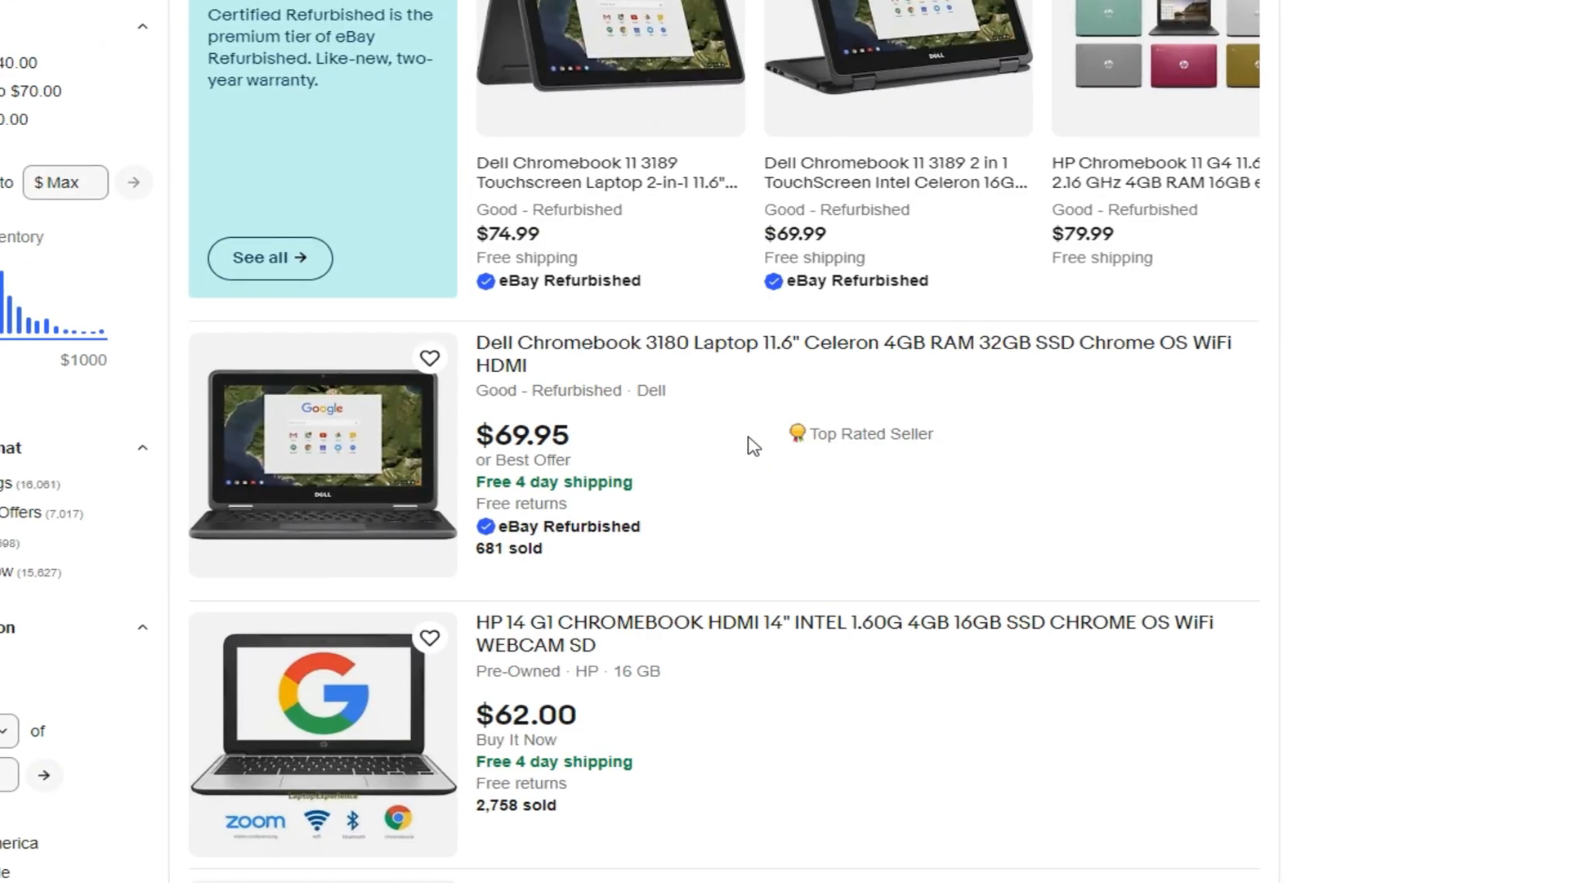